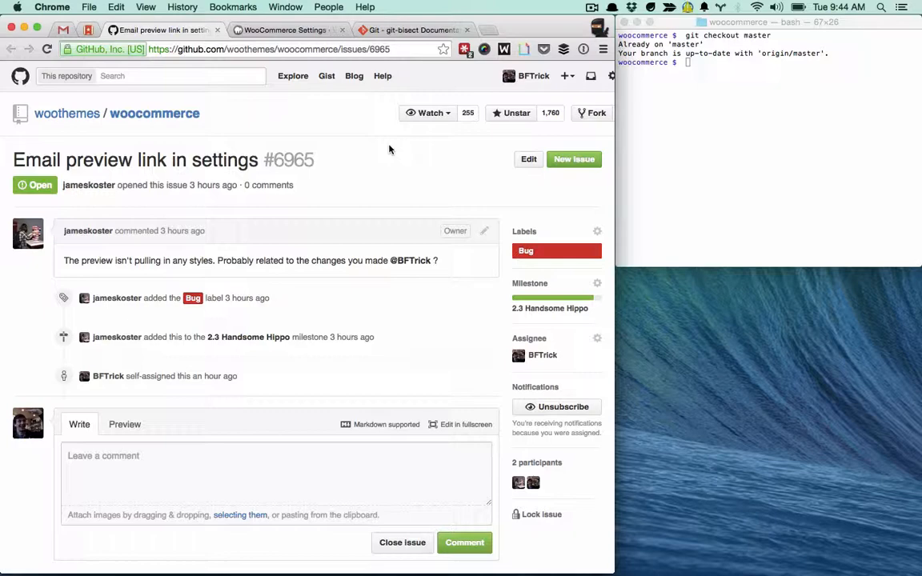
mouse_move(302, 44)
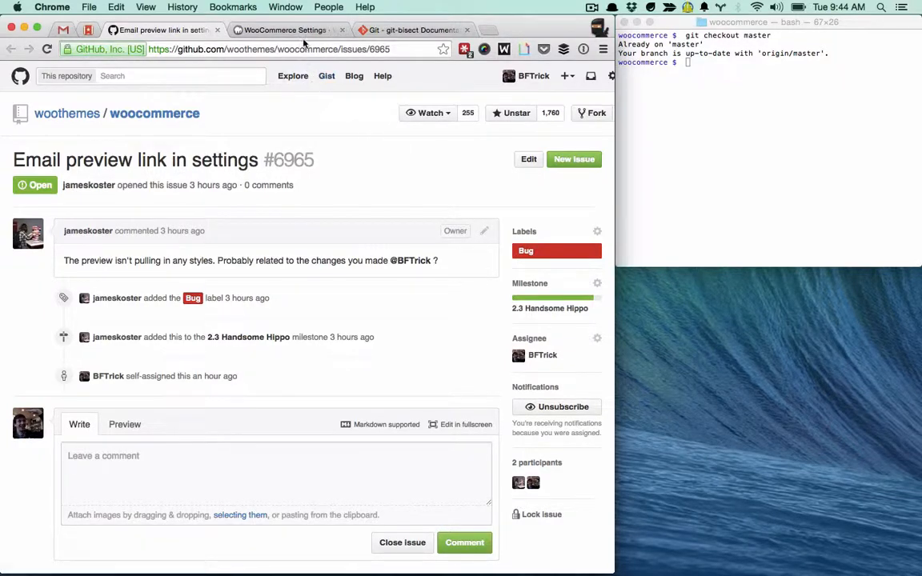
From the WooCommerce Emails settings, show the email template preview, which renders unstyled.
left_click(285, 29)
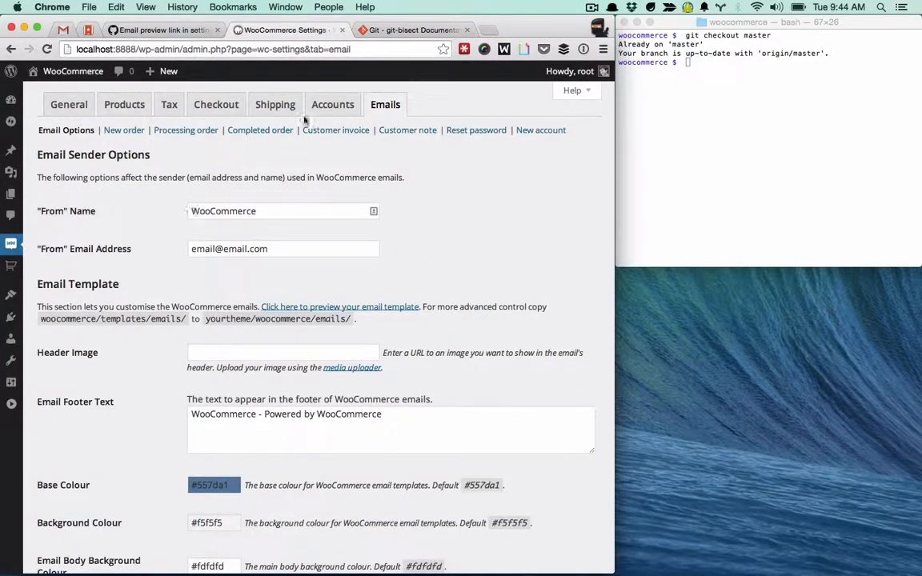
mouse_move(346, 311)
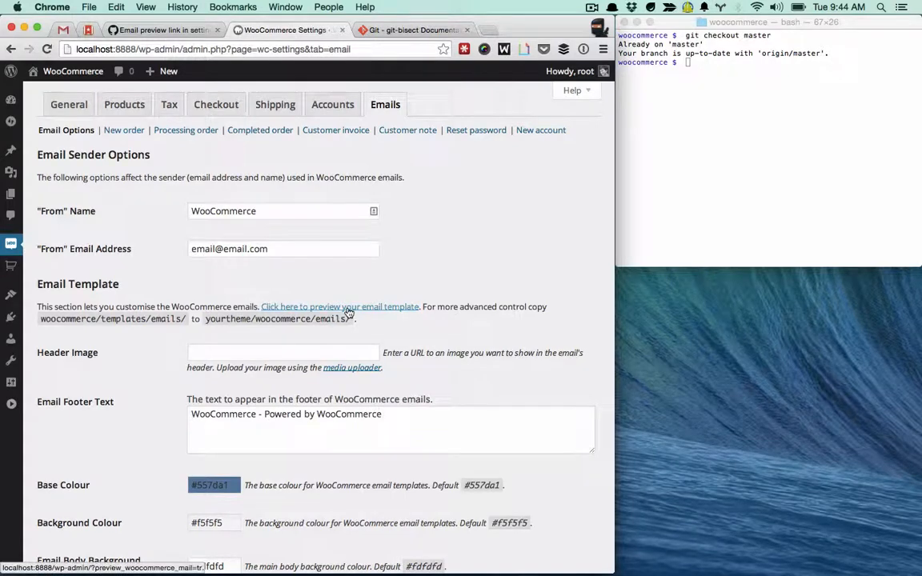
left_click(339, 307)
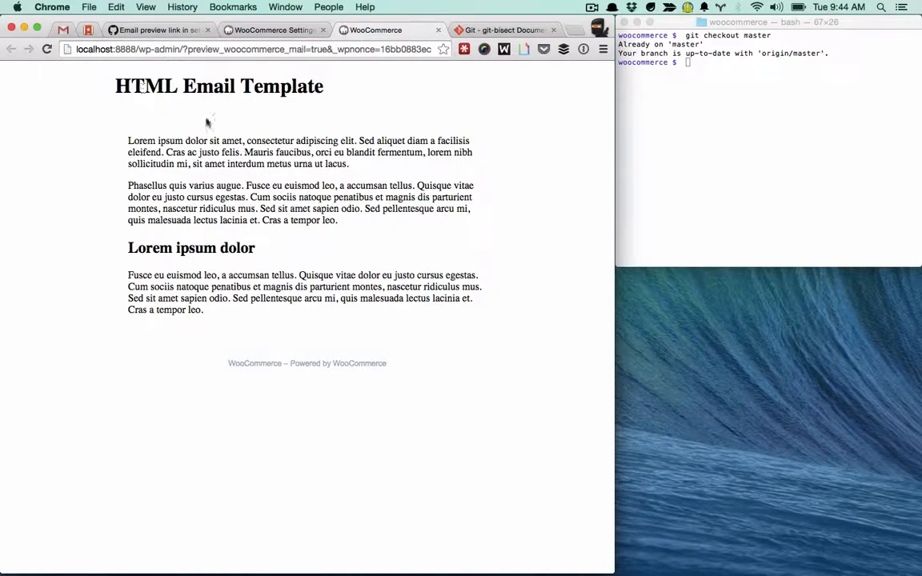
mouse_move(214, 123)
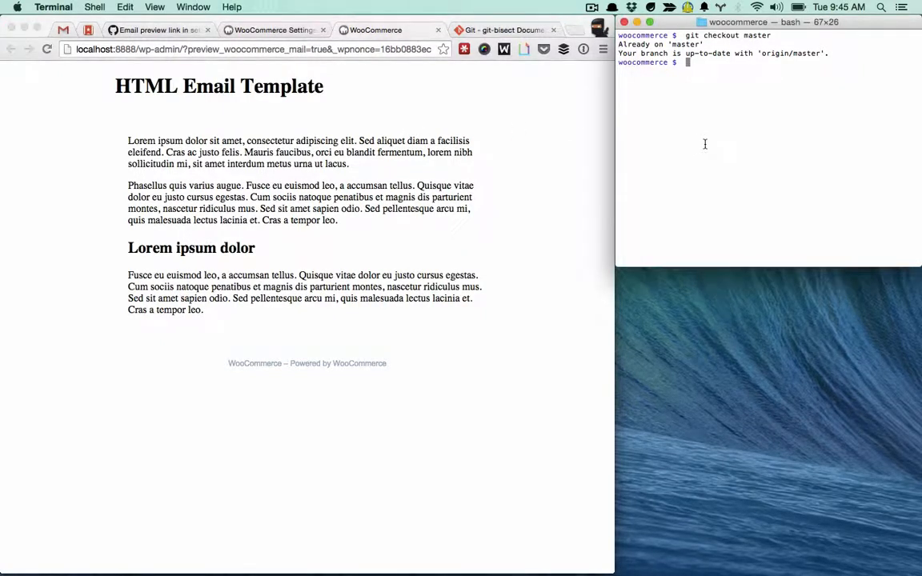
Start git bisect, marking the current commit bad and tag v2.2.3 good.
type("git bisect start")
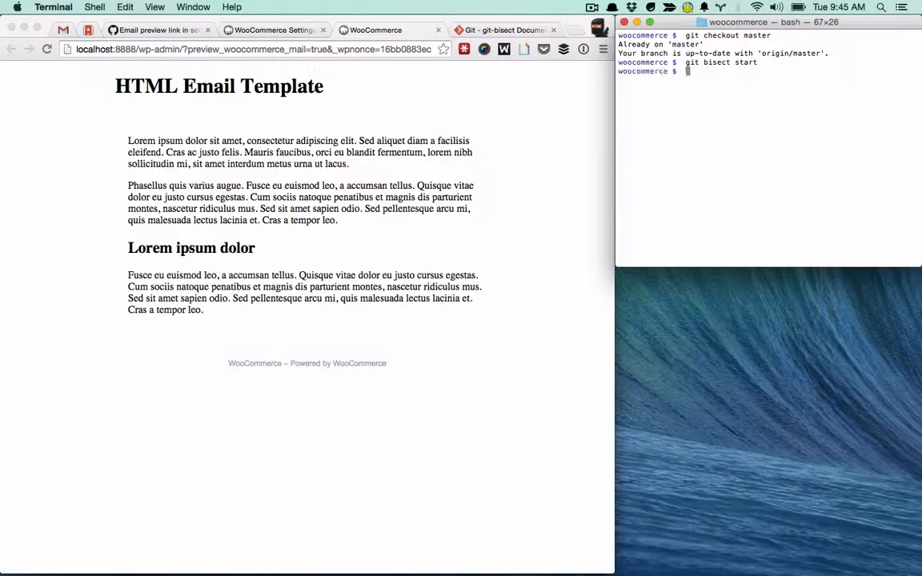
type("git bise")
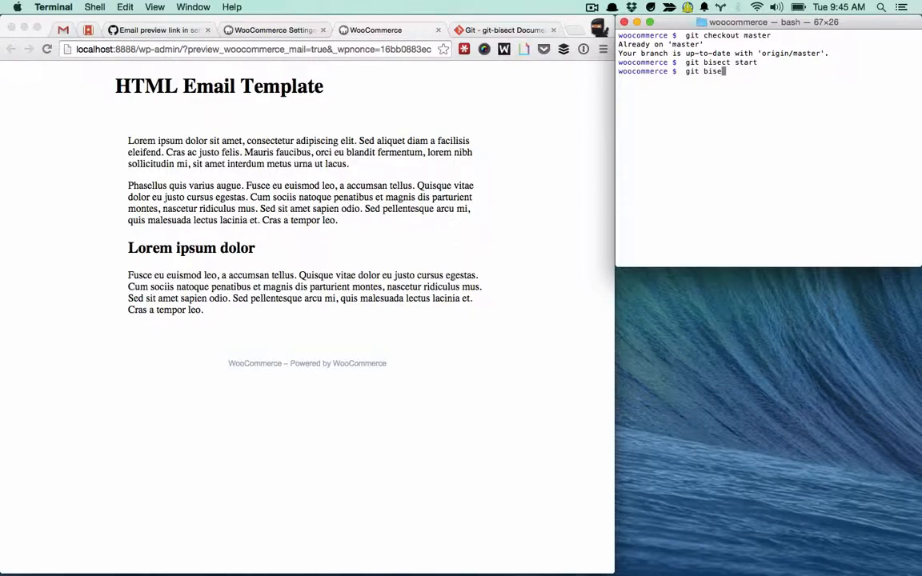
type("bad")
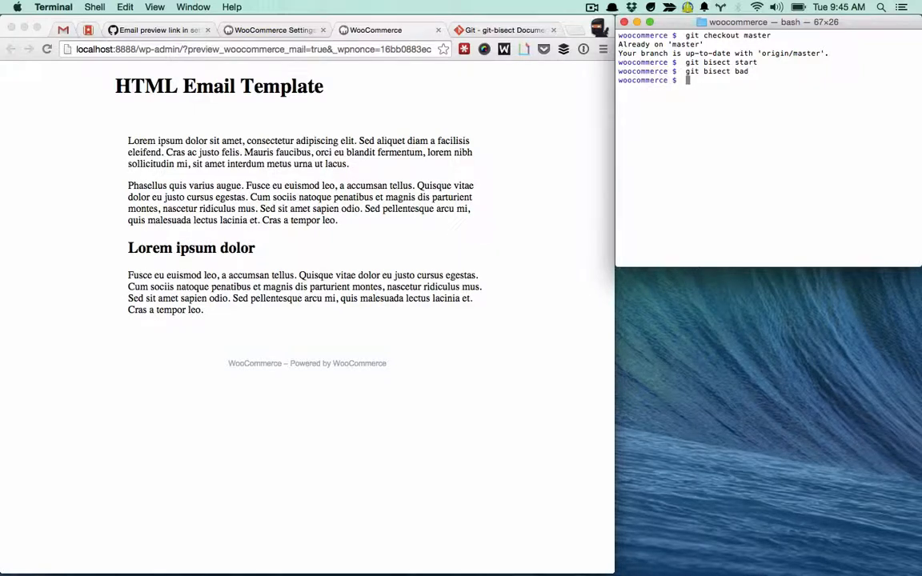
type("git bisect good 2")
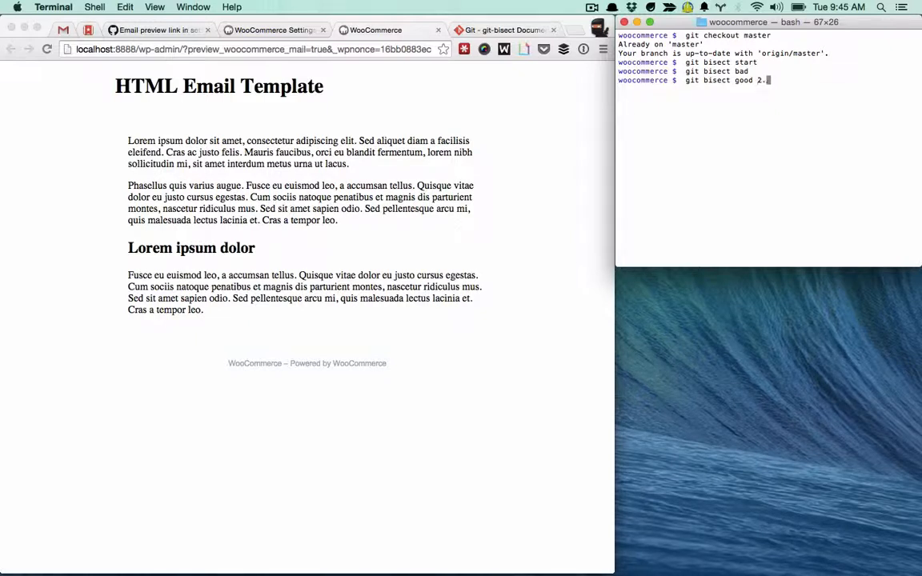
type(".3")
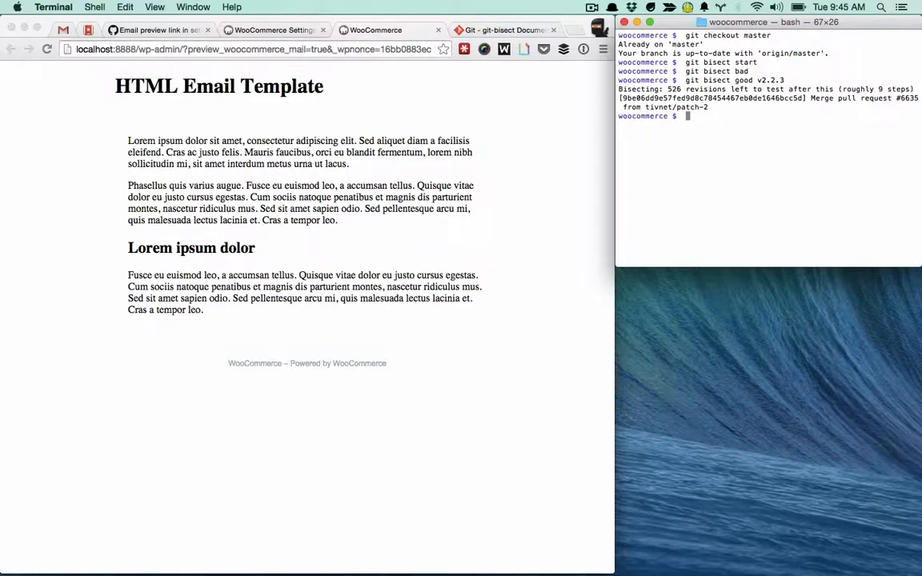
mouse_move(384, 138)
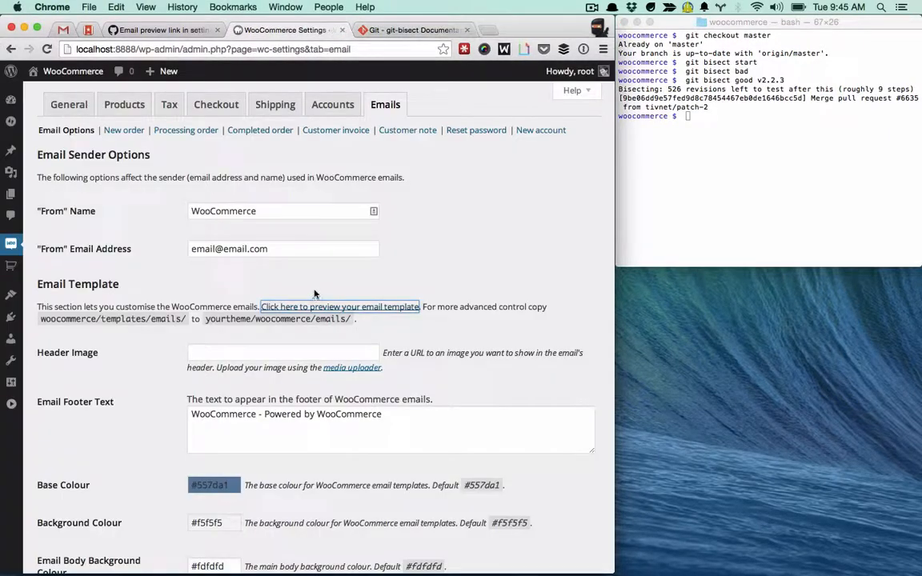
Check the email preview at each checked-out commit and mark the unstyled results bad with git bisect bad.
left_click(339, 307)
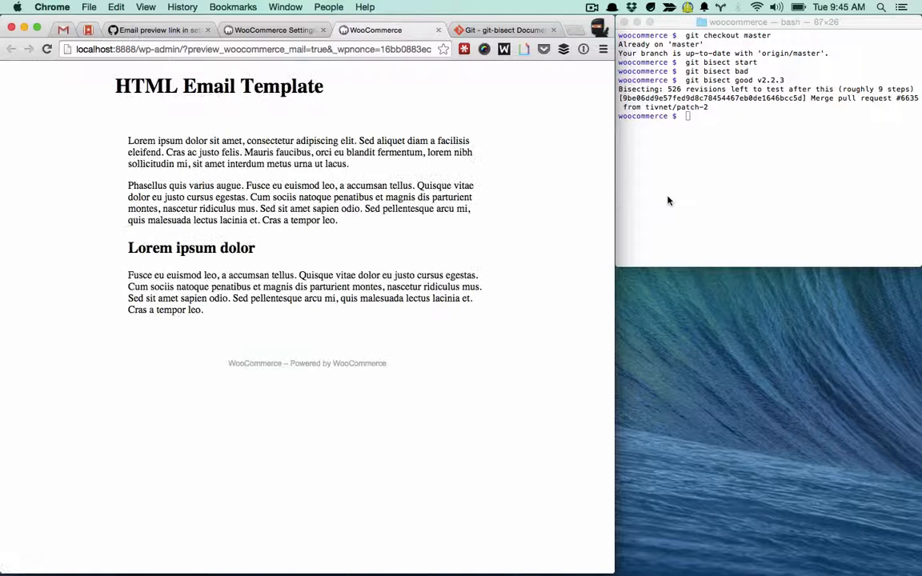
type("git bisect bad")
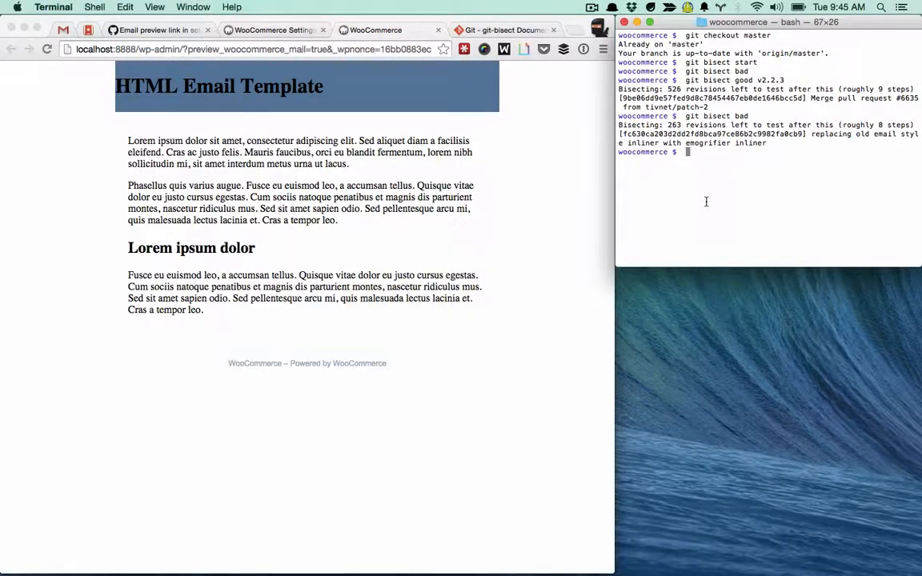
type("git bis")
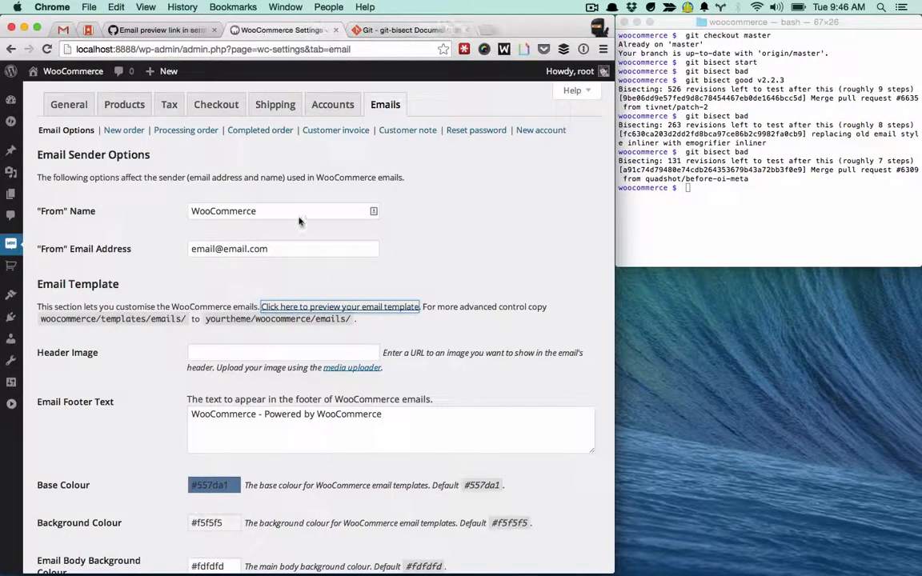
left_click(339, 307)
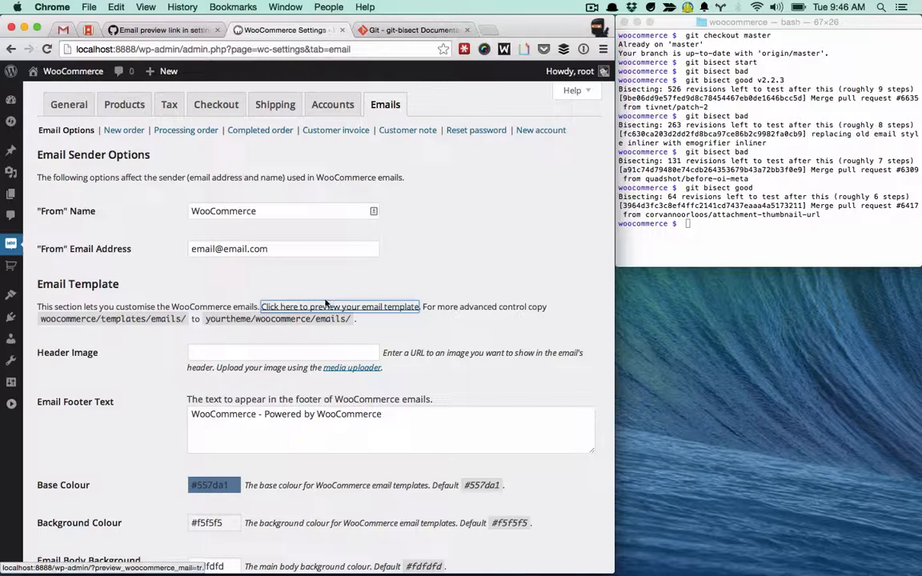
Check each commit's preview, which renders styled, and mark them good with git bisect good.
left_click(339, 307)
type("git")
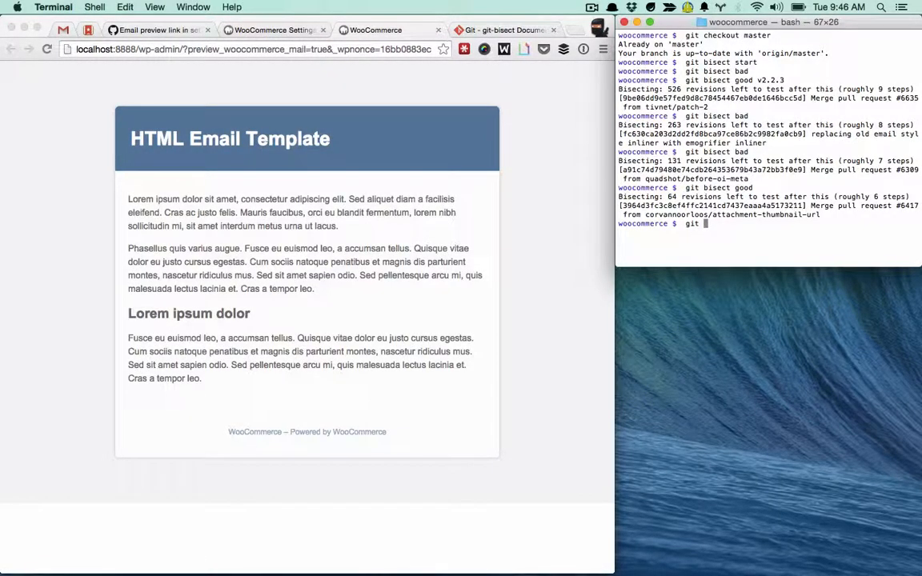
type("bie")
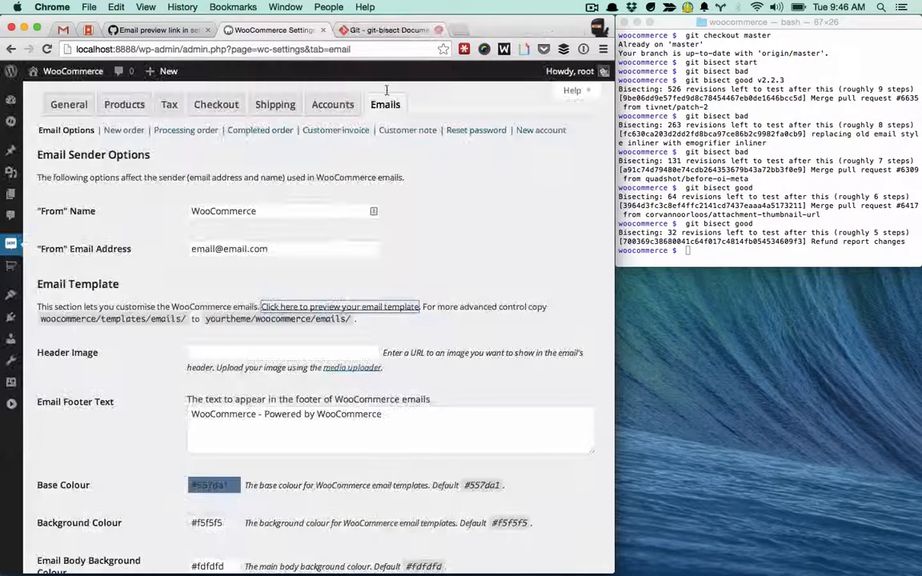
left_click(339, 308)
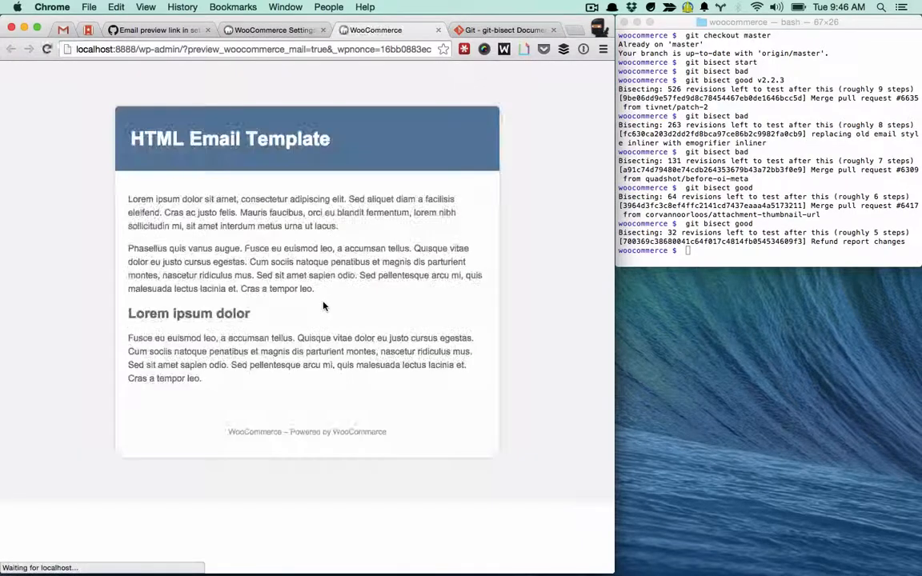
type("git bisect good")
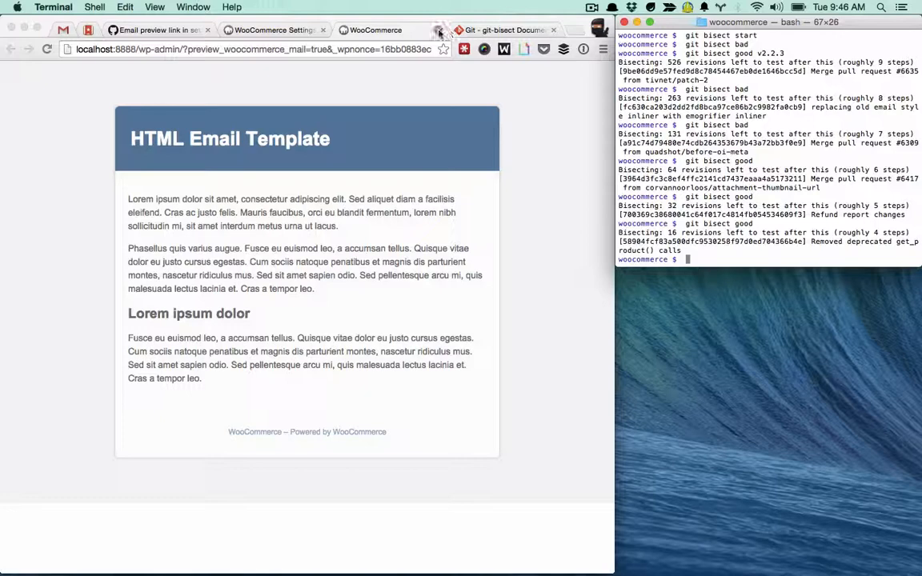
left_click(275, 29)
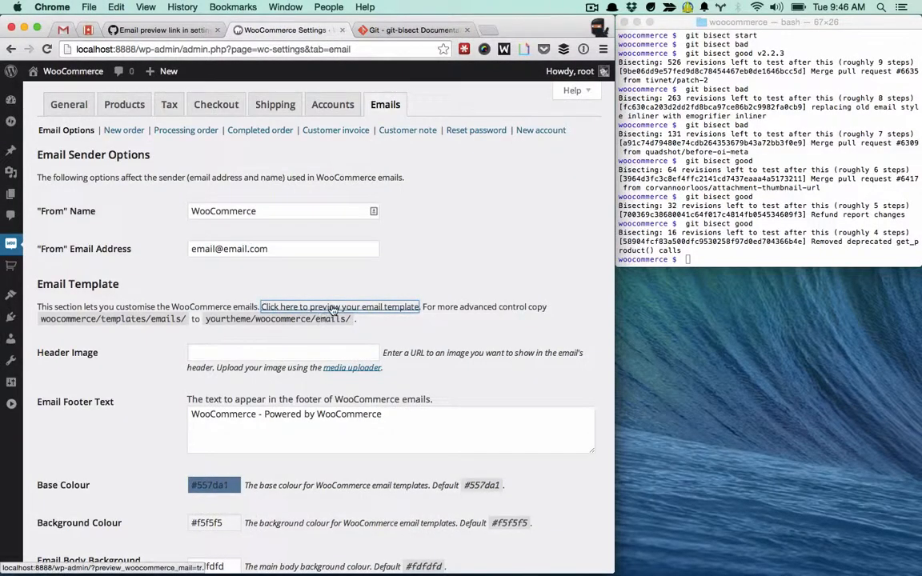
left_click(339, 307)
type("git bisect good")
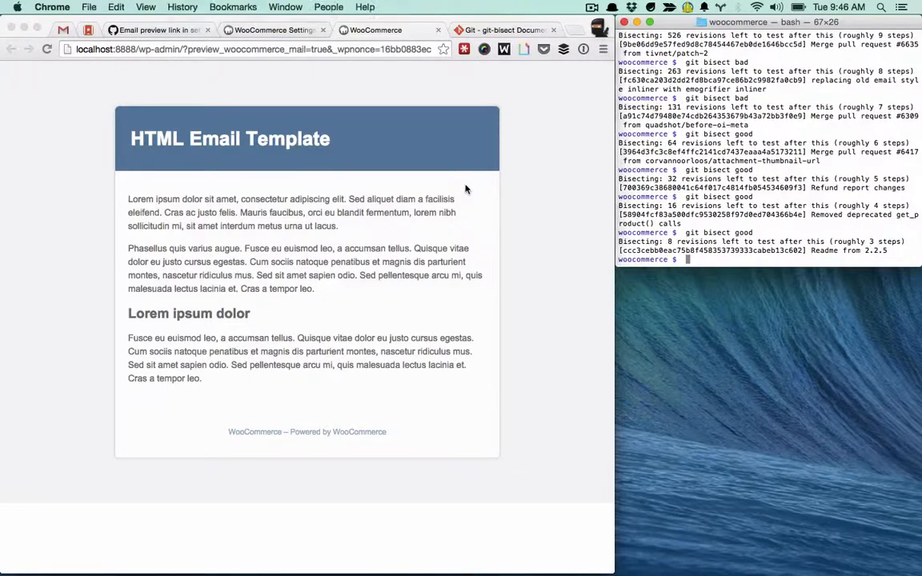
Mark further styled previews good until the bisect lands on the emogrifier email-inlining commit.
left_click(284, 28)
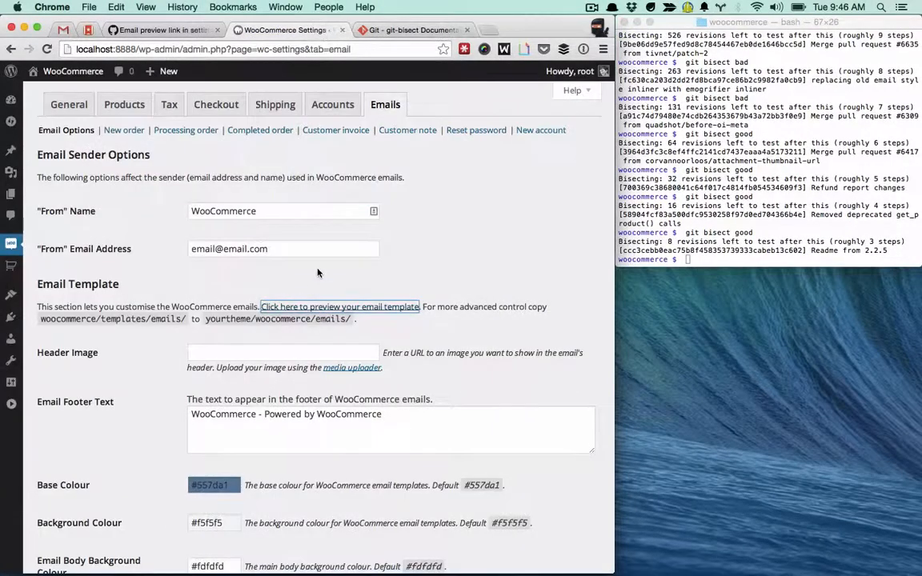
left_click(340, 307)
type("git bisect good")
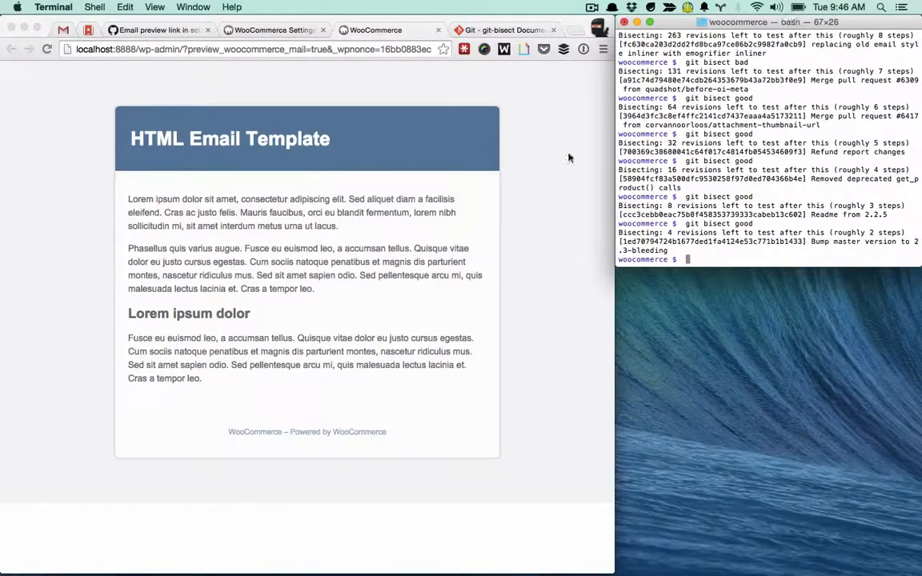
left_click(272, 29)
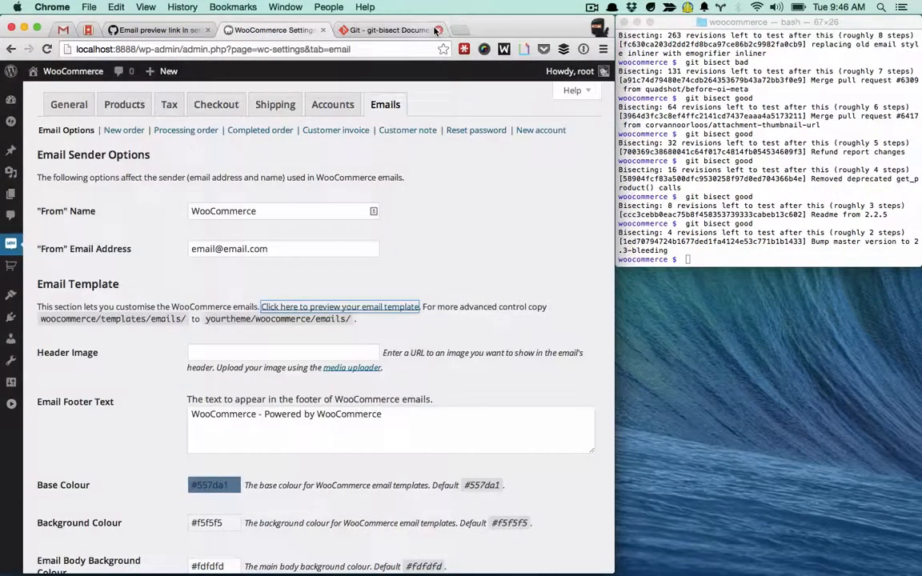
left_click(339, 307)
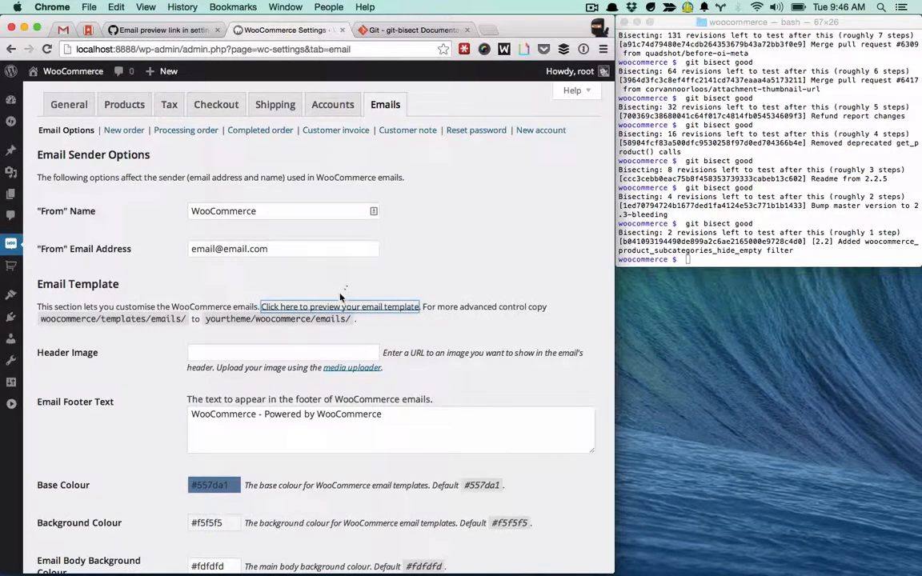
left_click(339, 308)
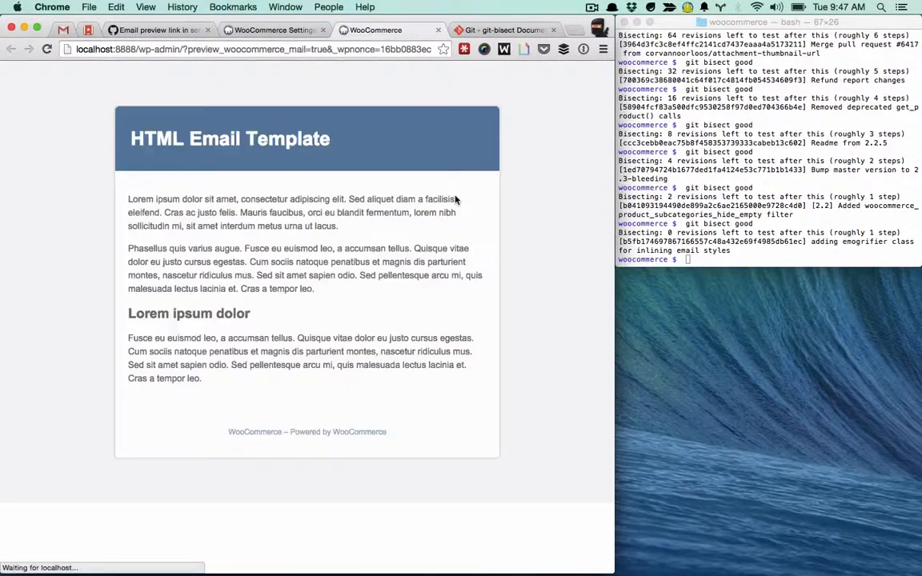
type("git")
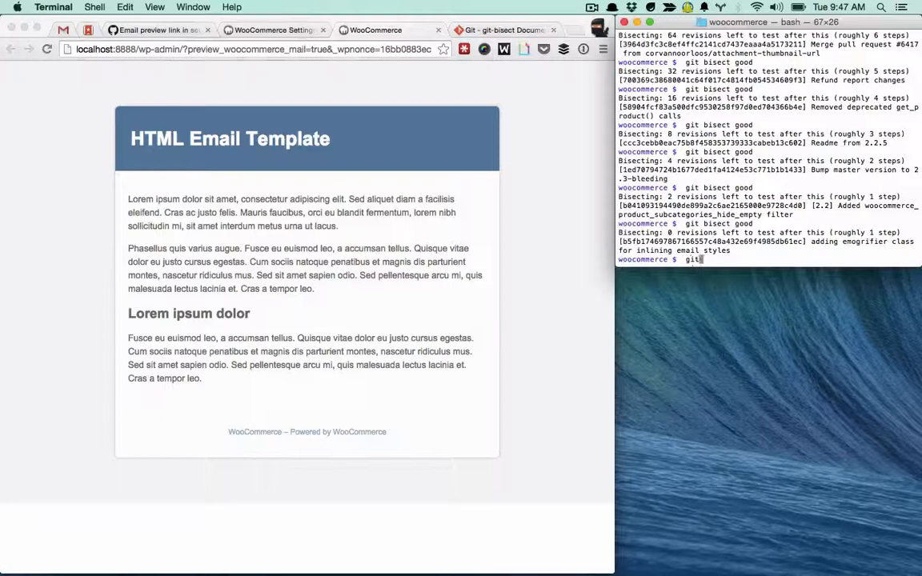